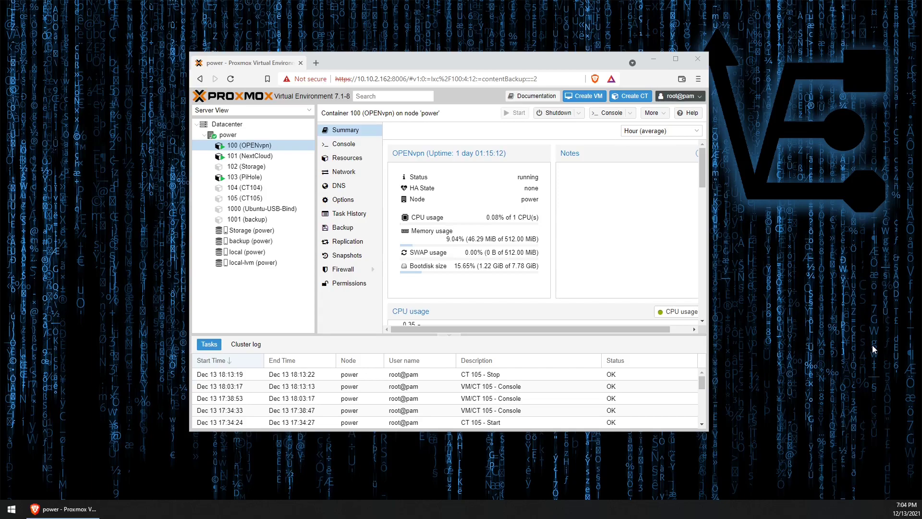
Show local (power) storage's CT Templates list and select the debian-10-standard entry
click(247, 252)
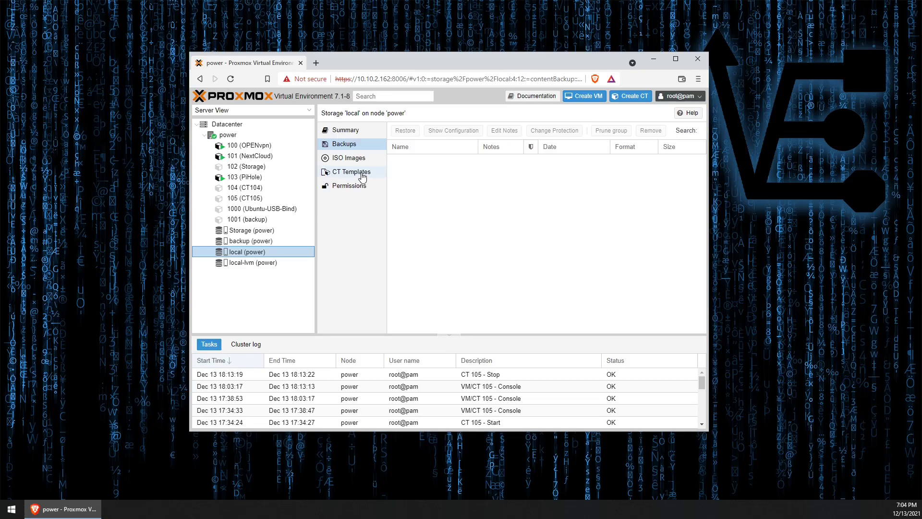
click(350, 172)
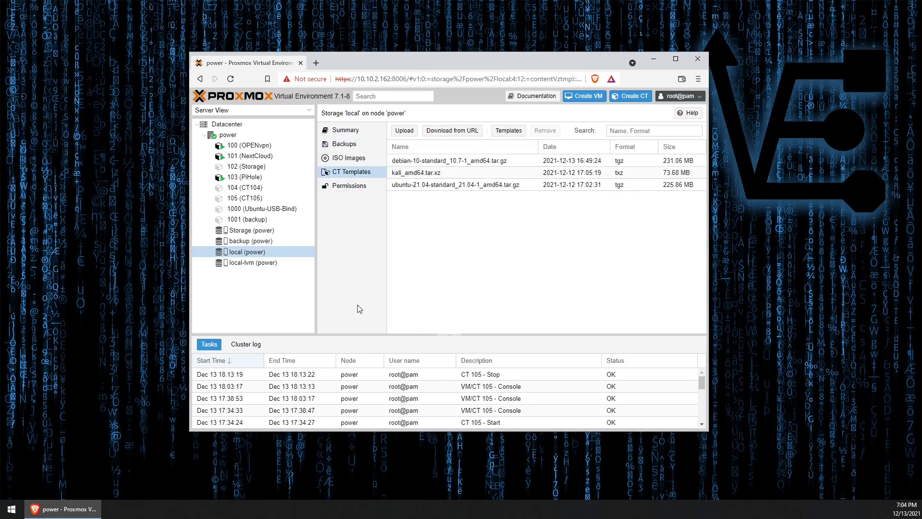
click(449, 160)
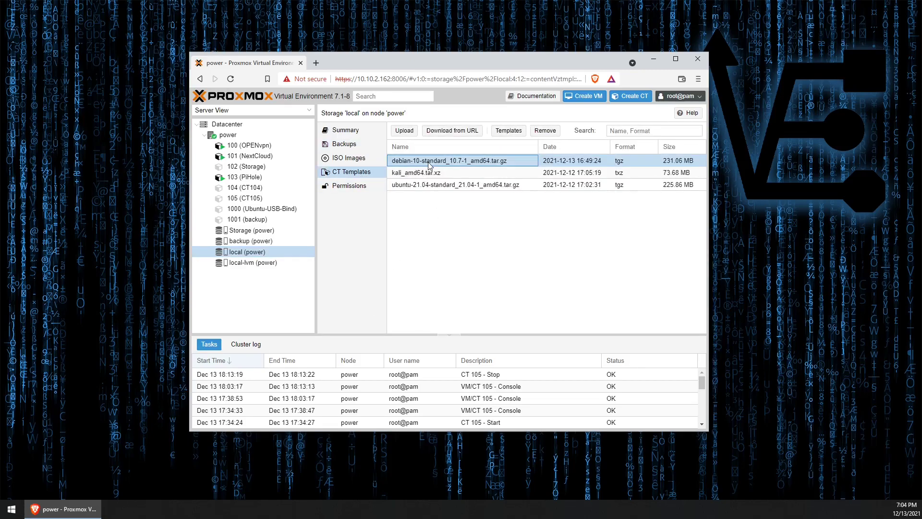
mouse_move(465, 249)
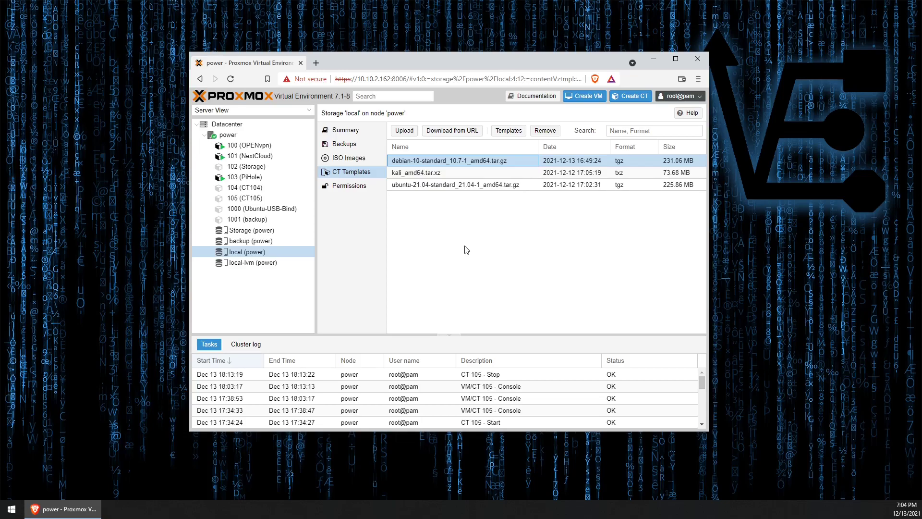
mouse_move(492, 195)
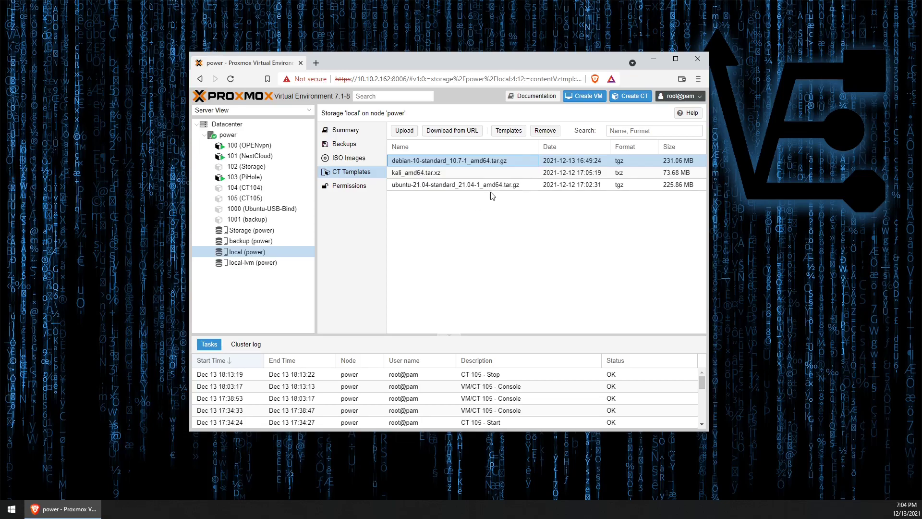
Download the debian-11-standard template from the Templates catalogue to local storage
click(508, 129)
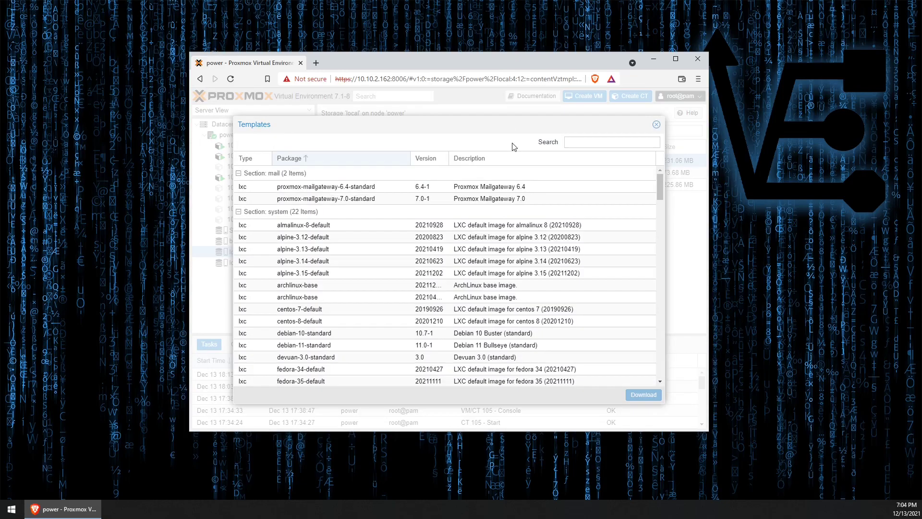
mouse_move(614, 221)
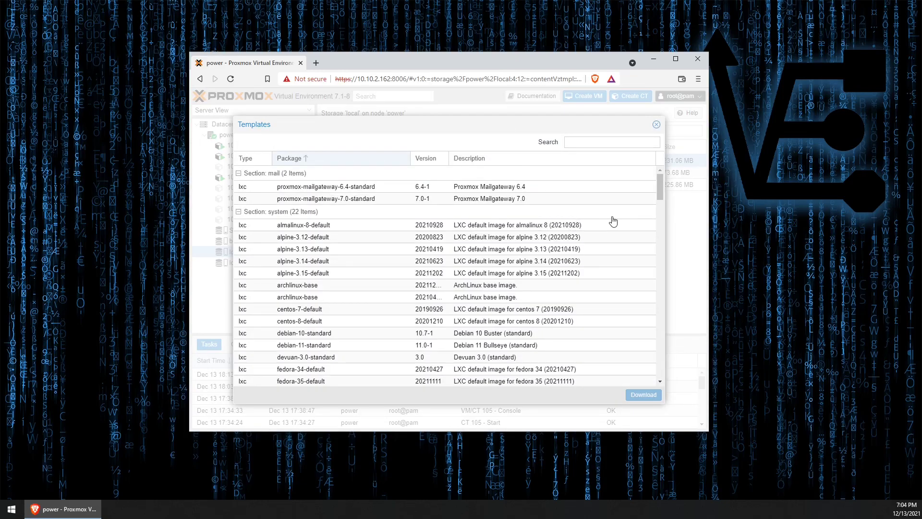
mouse_move(638, 214)
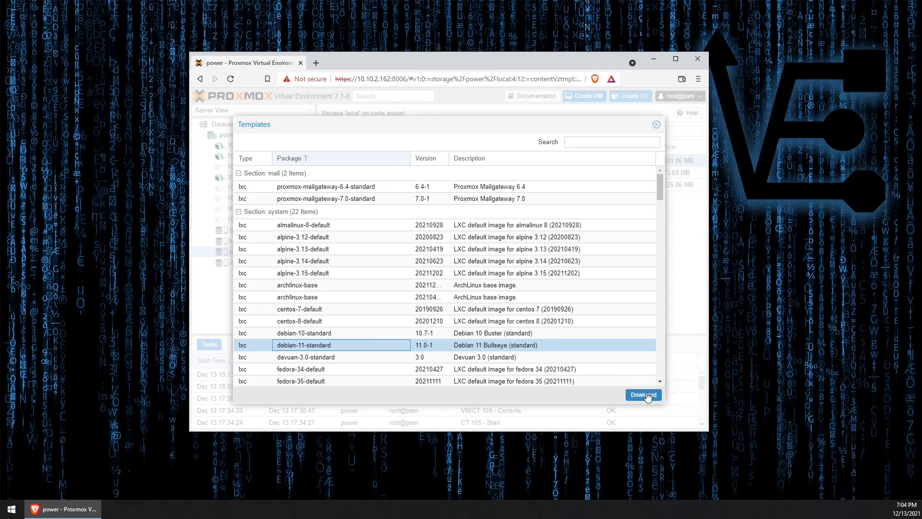
click(642, 394)
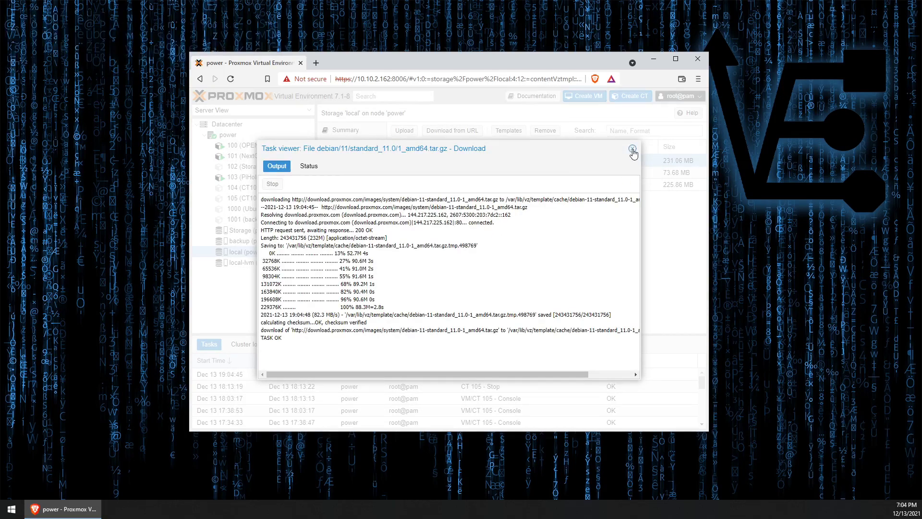
Begin Create CT for container 106 with root password and the Debian 11 template, reaching Disks
click(633, 148)
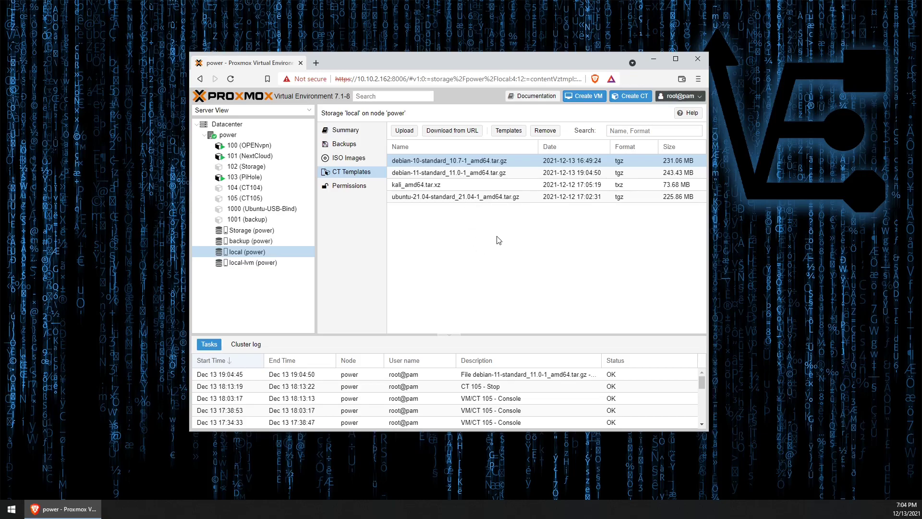
mouse_move(330, 269)
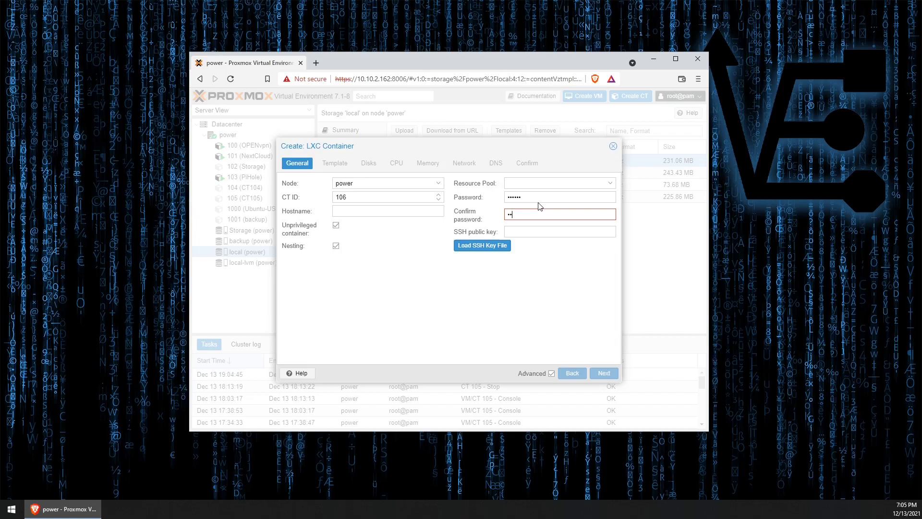
click(605, 373)
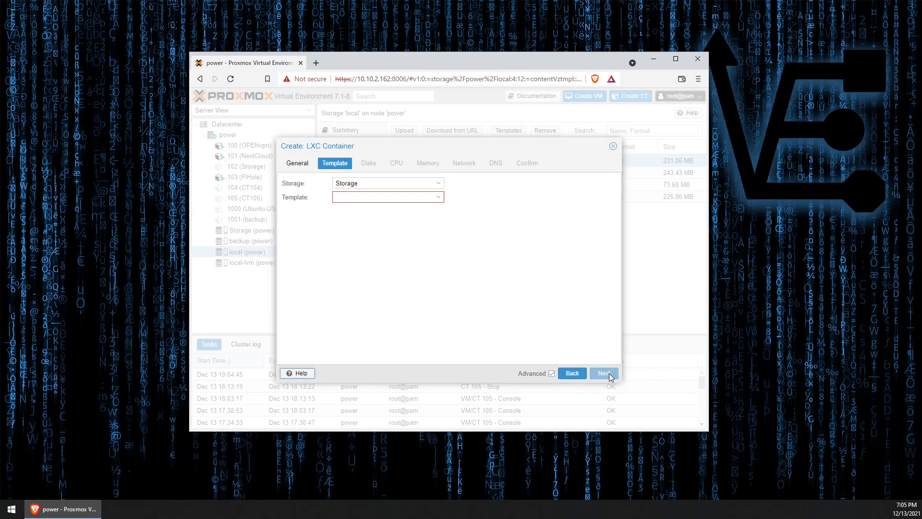
click(387, 196)
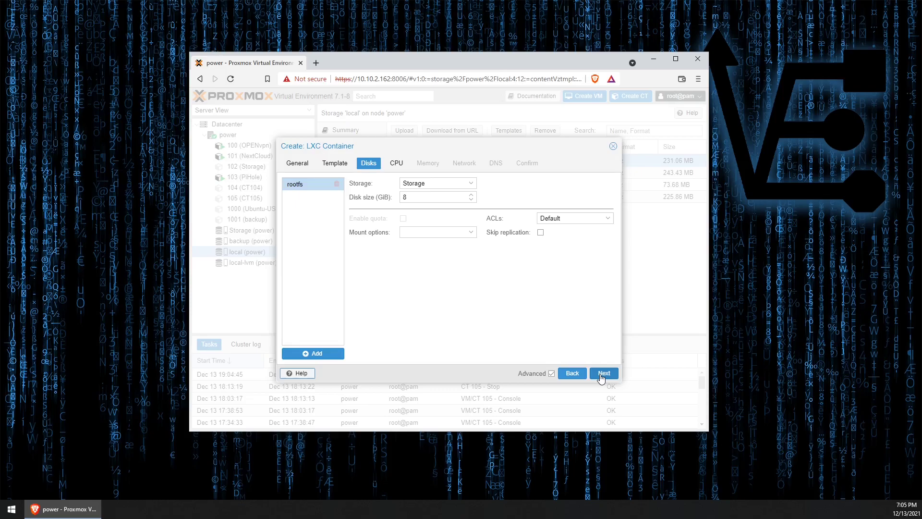
mouse_move(596, 335)
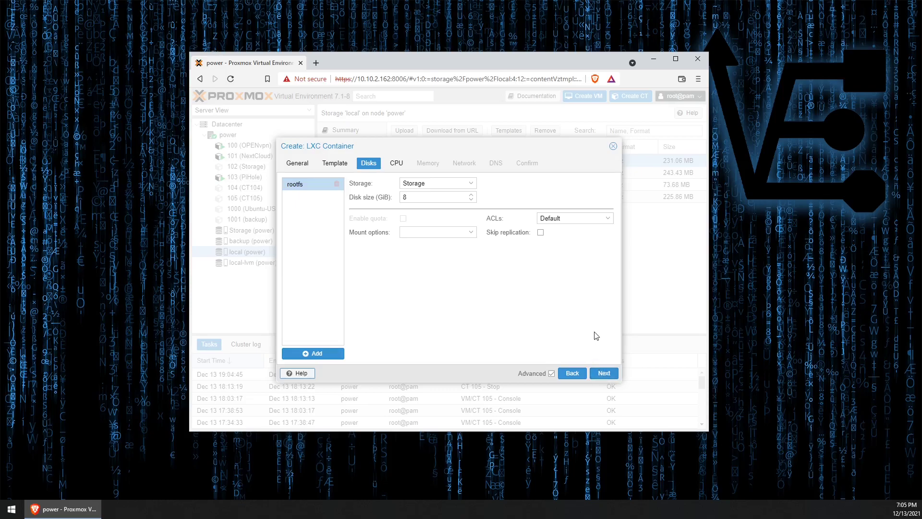
mouse_move(503, 257)
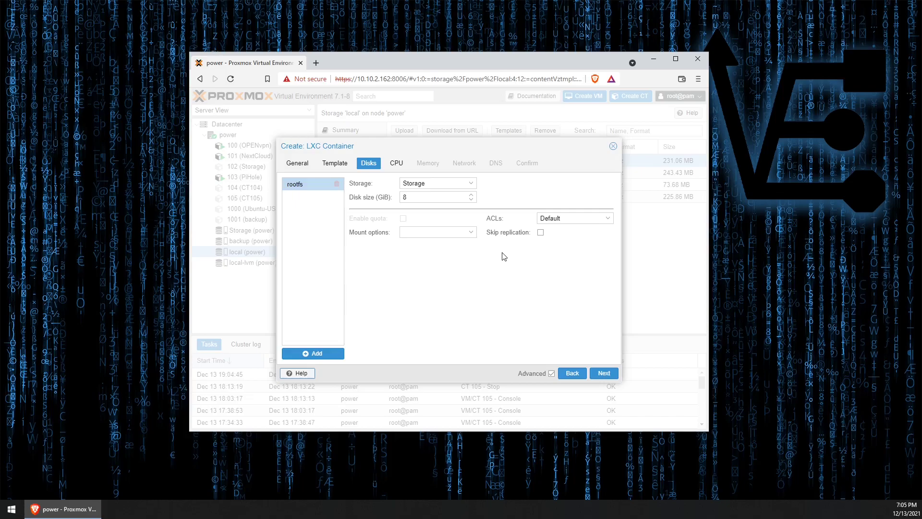
mouse_move(580, 322)
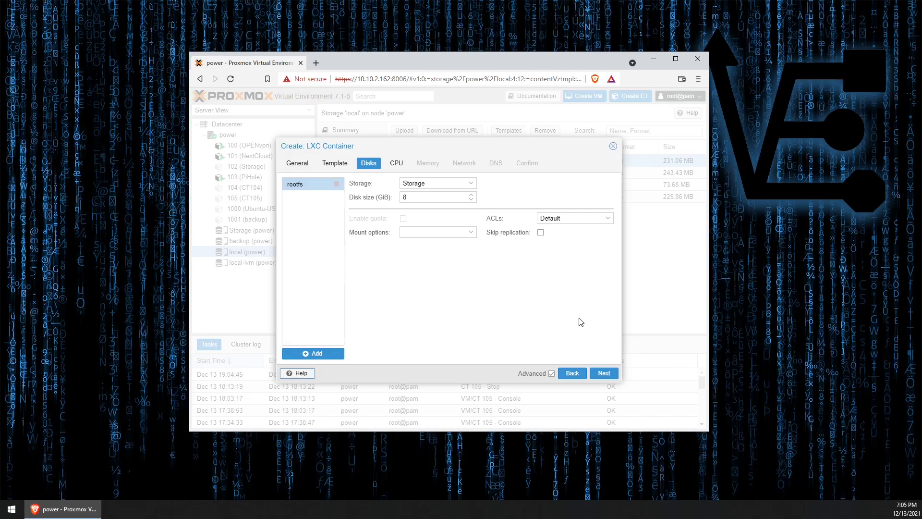
Keep the default 8 GiB disk, CPU and memory settings through to Network
click(603, 373)
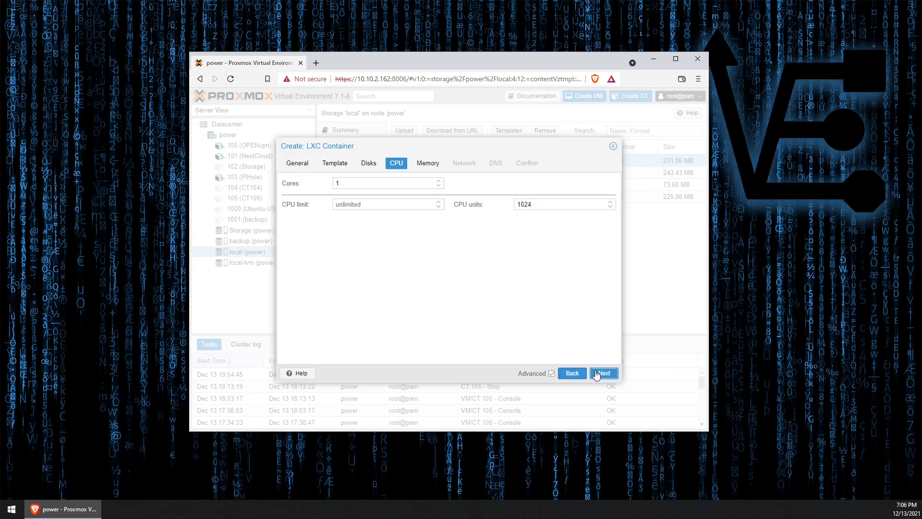
click(603, 372)
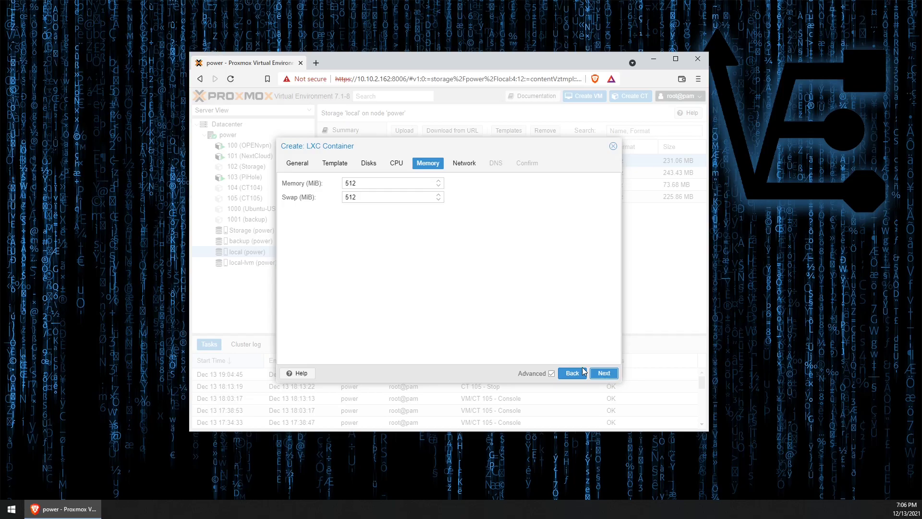
click(603, 373)
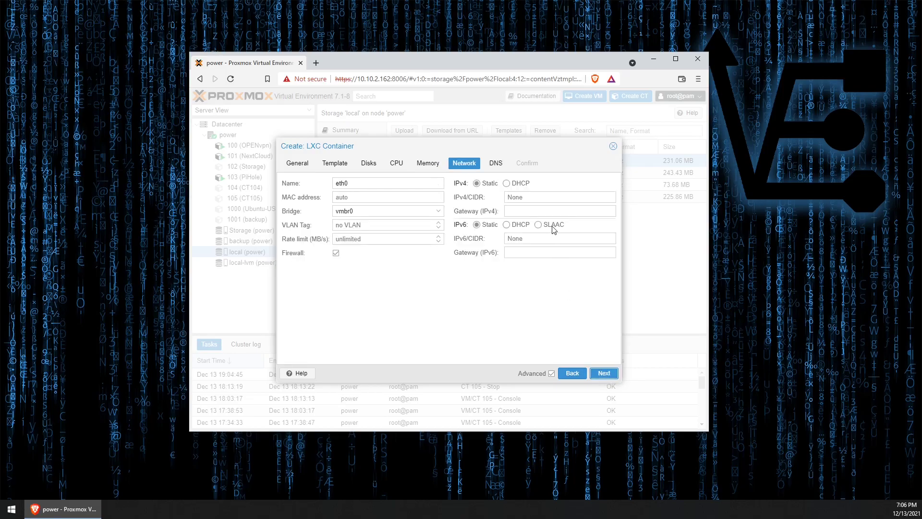
Assign static IPv4 10.10.2.163/24 with gateway 10.10.2.1, keep host DNS, and reach Confirm
click(559, 196)
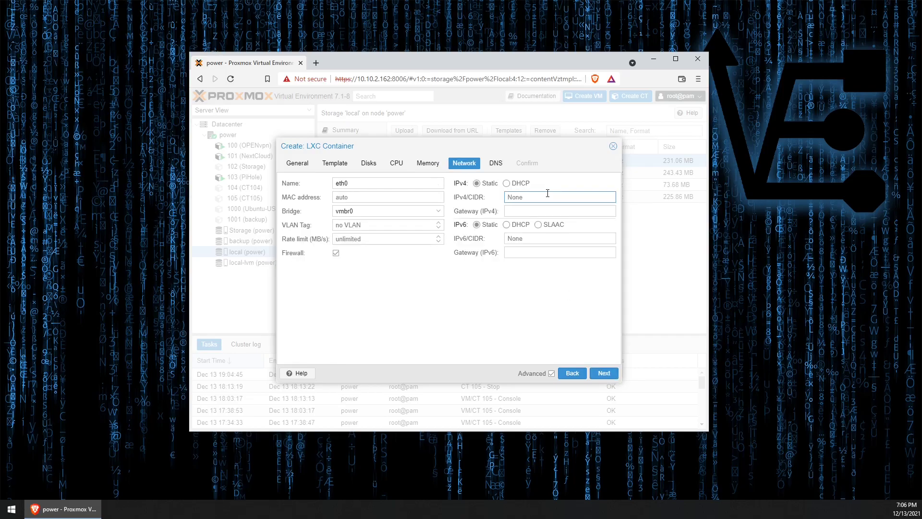
text(1)
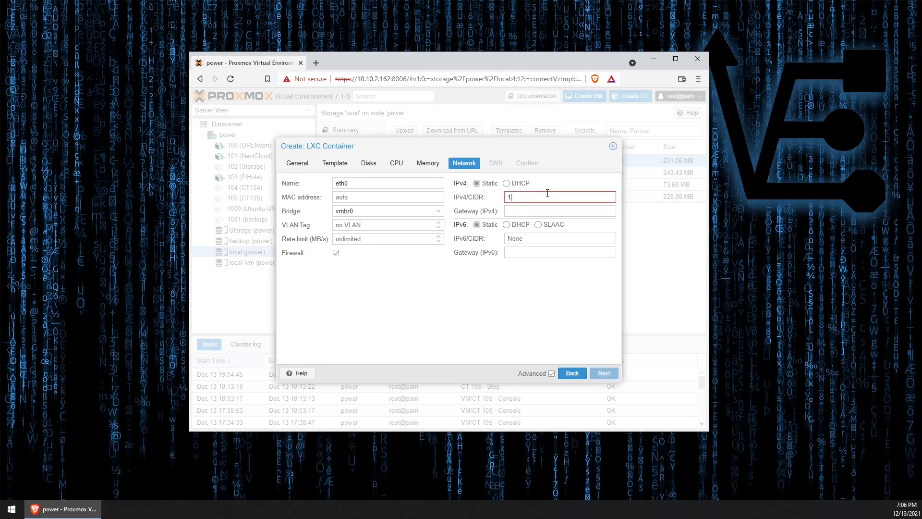
text(0.10.2.163/)
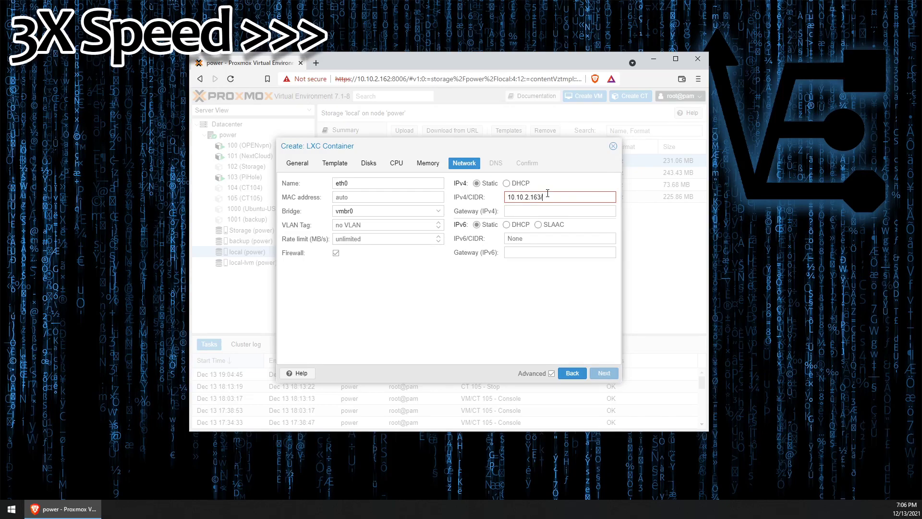
text(/24)
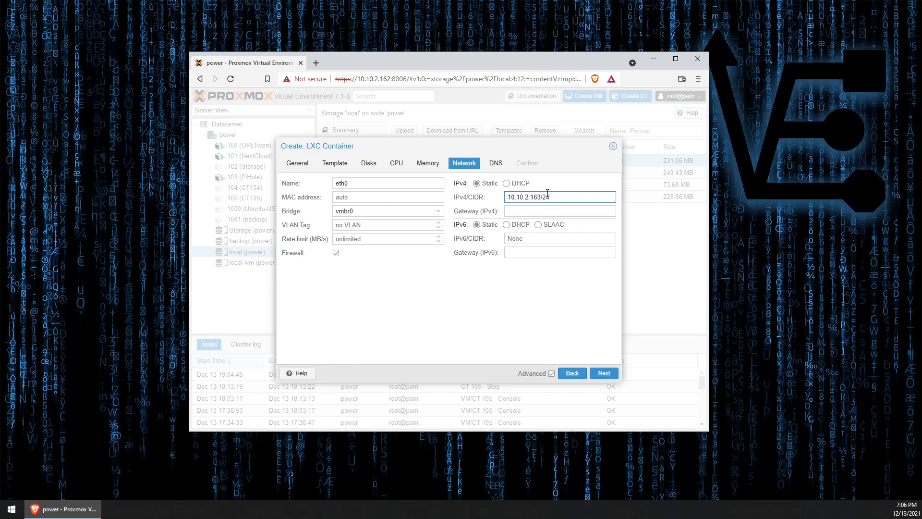
click(559, 210)
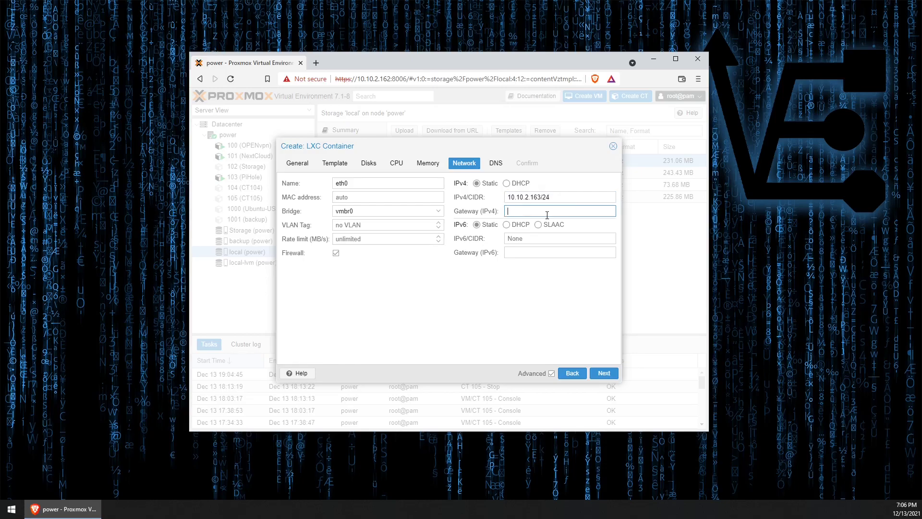
click(604, 373)
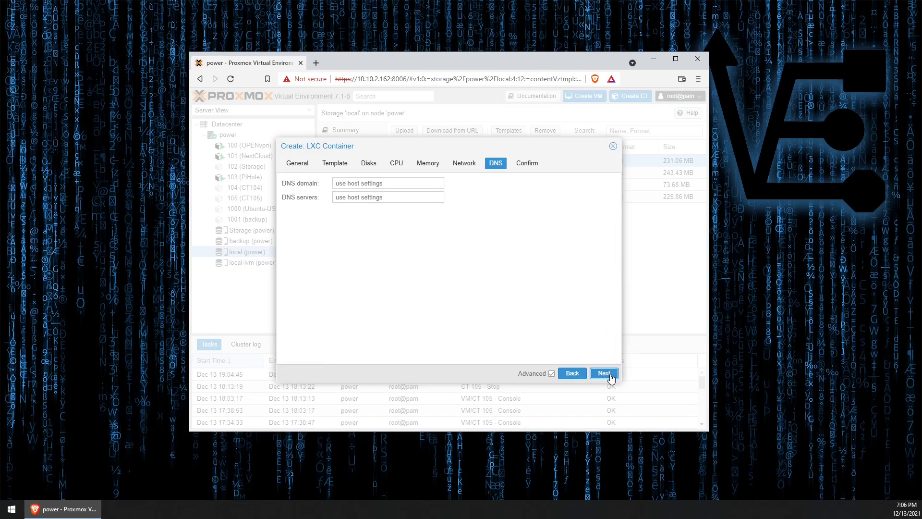
click(603, 372)
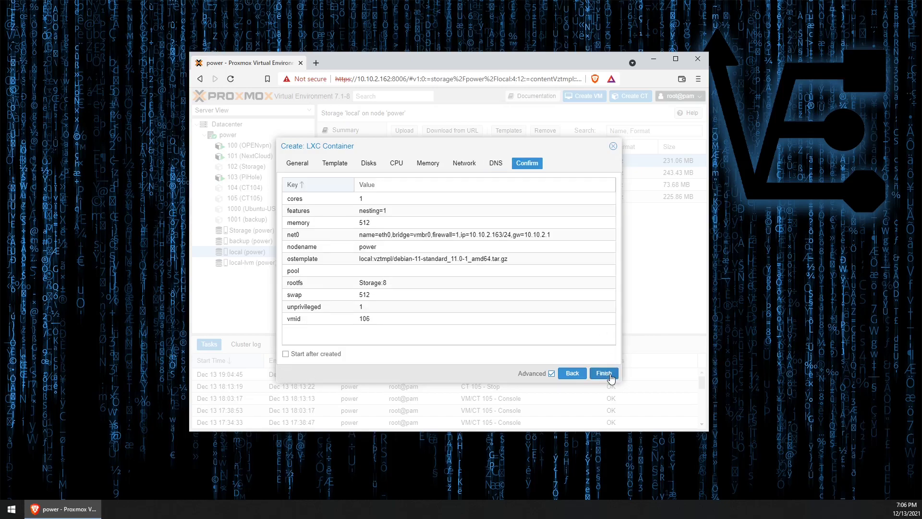
Finish creating container 106 and start it on node power
click(604, 373)
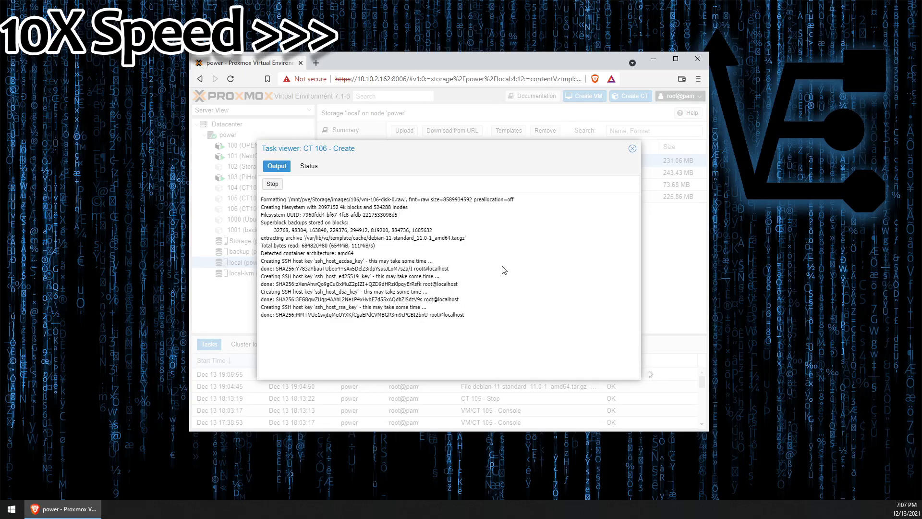
click(632, 148)
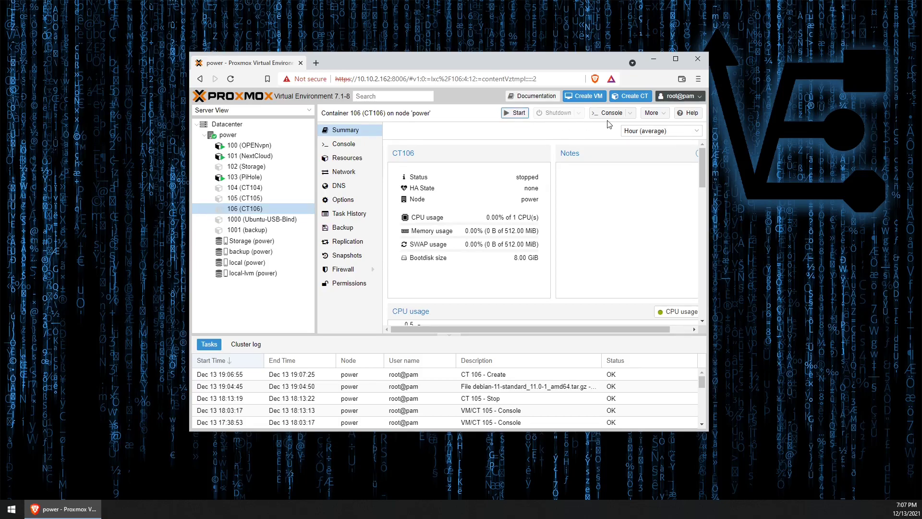
click(515, 113)
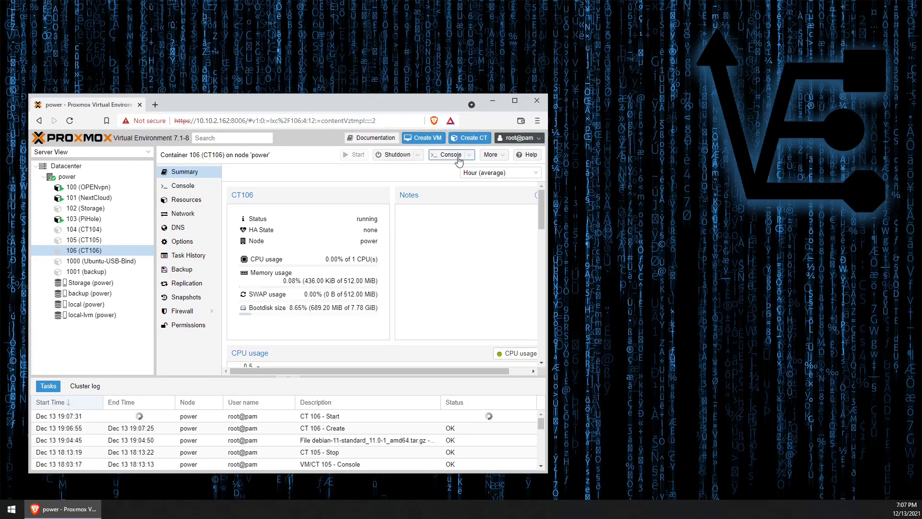
Log into CT106's console as root and begin the nano command
click(449, 153)
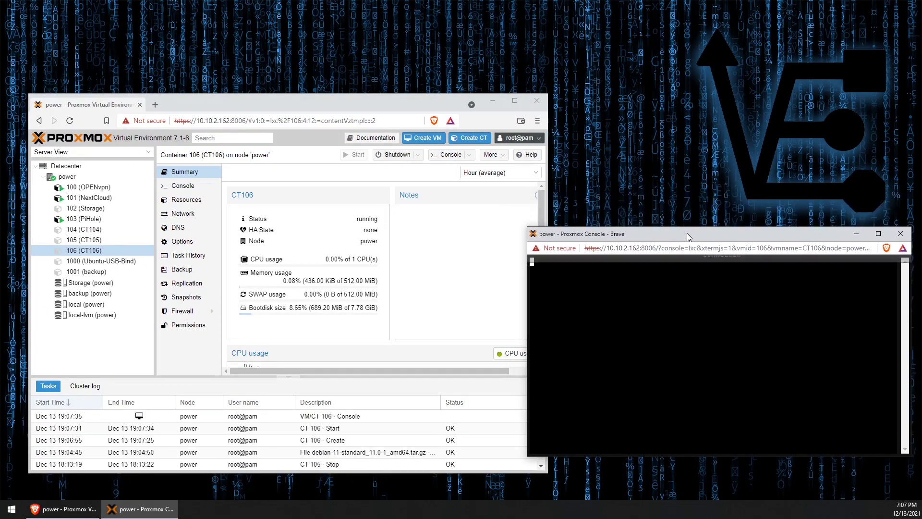
text(root)
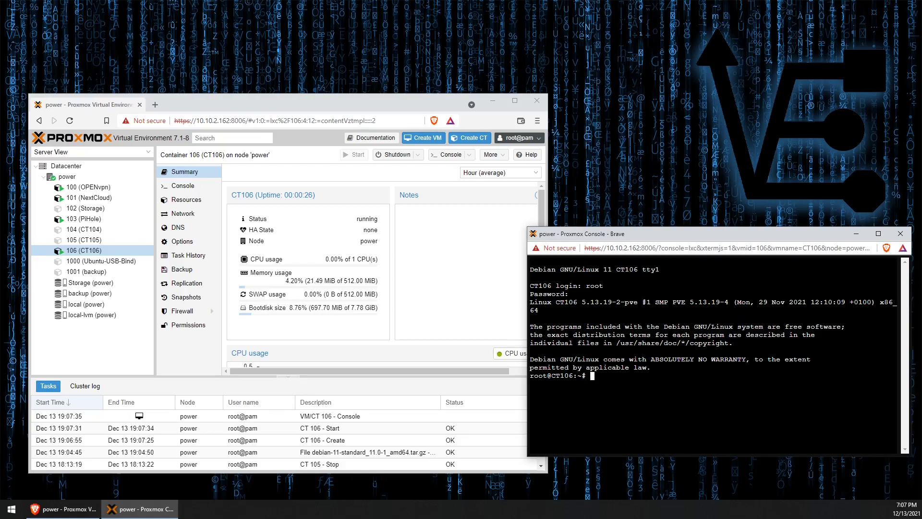
text(nano)
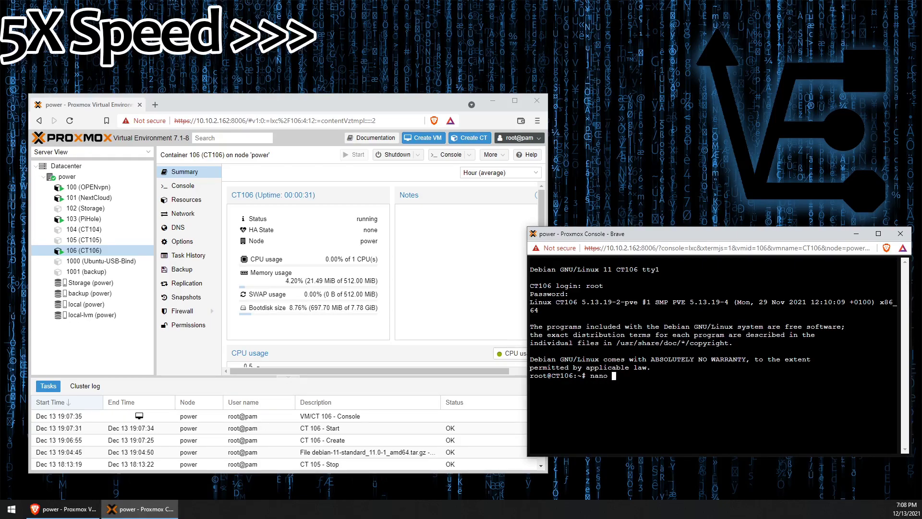
Add the PBS bullseye no-subscription deb line to /etc/apt/sources.list and save it
text(/etc/apt/sources.list)
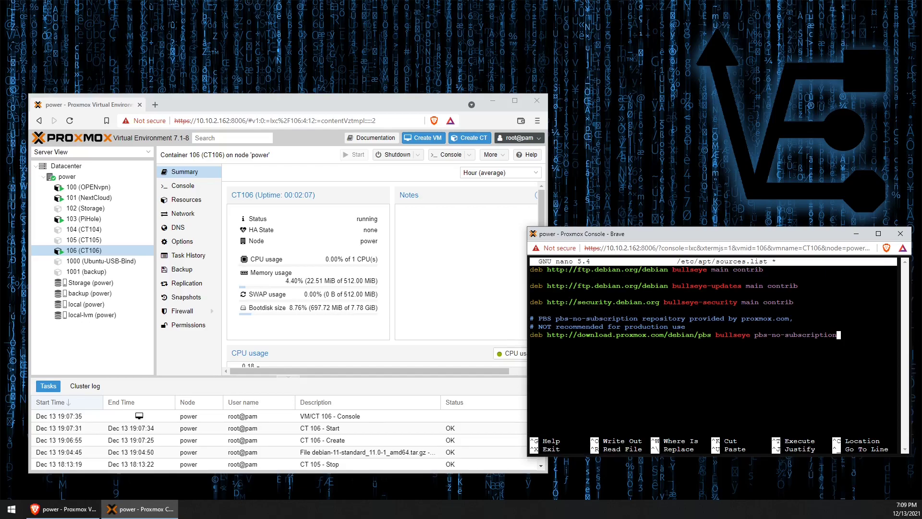
key(ctrl+x)
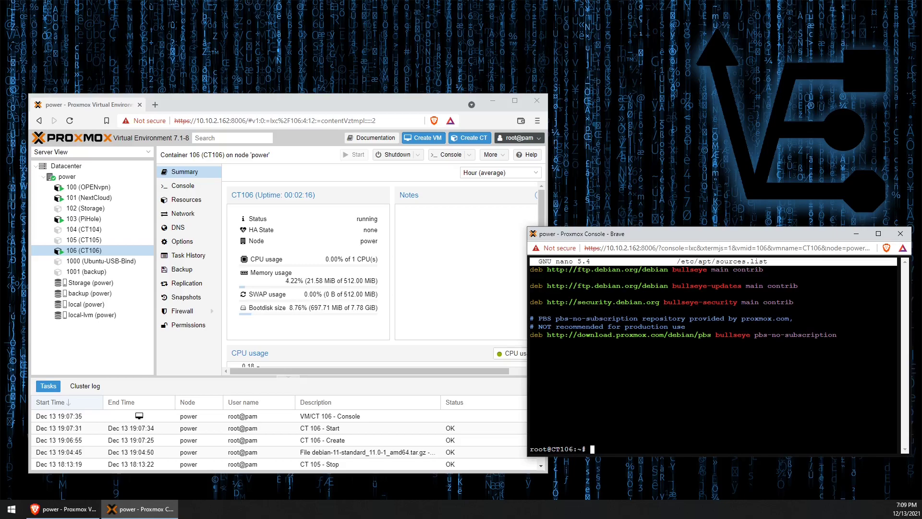
Run apt update, which fails on the PBS repository with a NO_PUBKEY error
text(apt up)
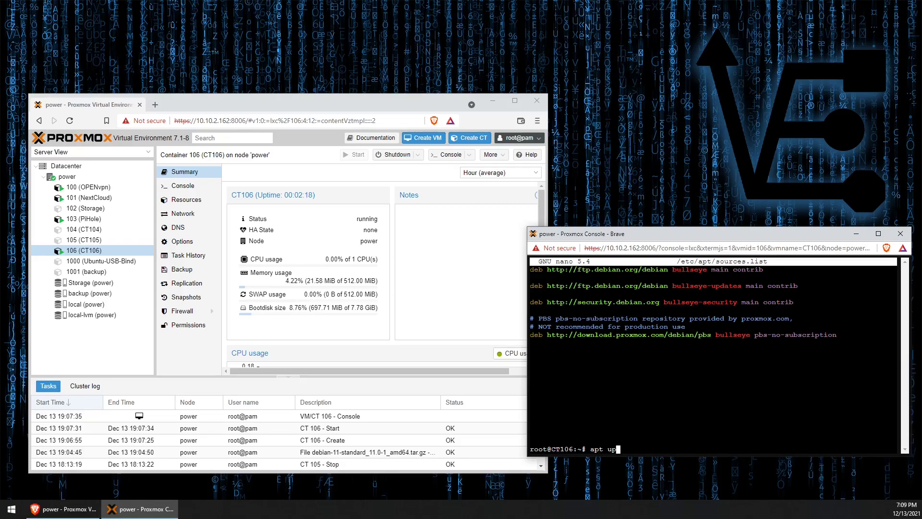
text(date)
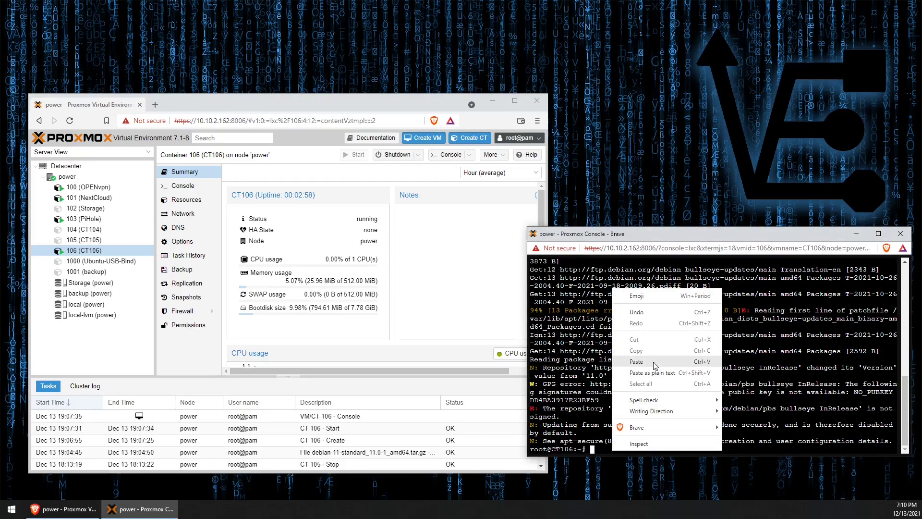
Fetch proxmox-release-bullseye.gpg into /etc/apt/trusted.gpg.d with wget, then rerun apt update cleanly
click(636, 361)
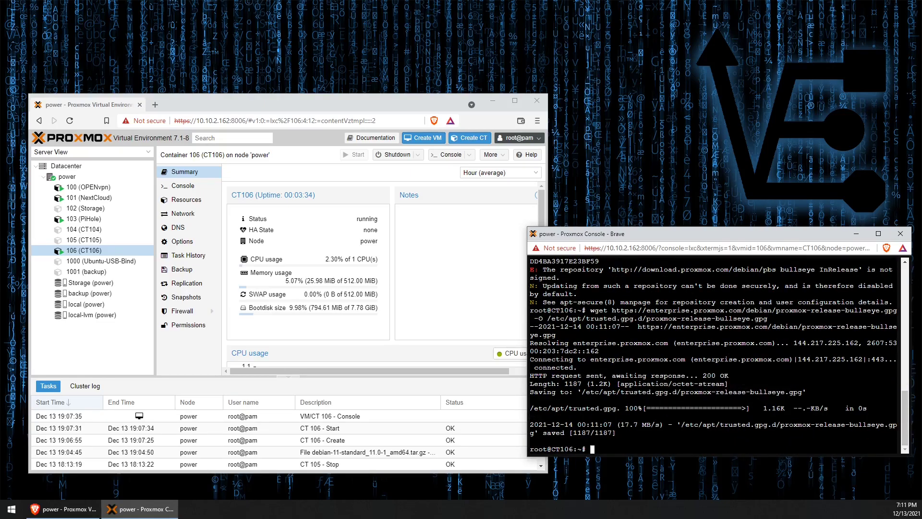
text(wget https://enterprise.proxmox.com/debian/proxmox-release-bullseye.gpg -O /etc/apt/trusted.gpg.d/proxmox-release-bullseye.gpg)
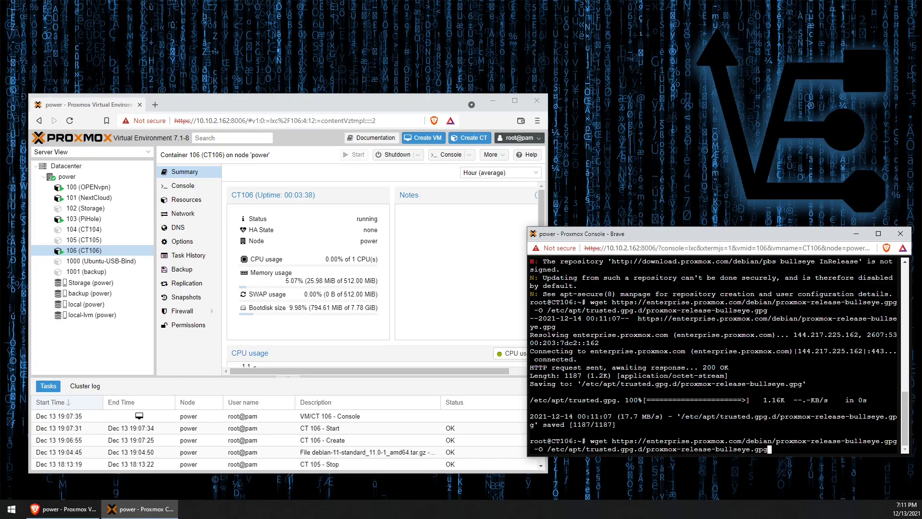
text(apt update)
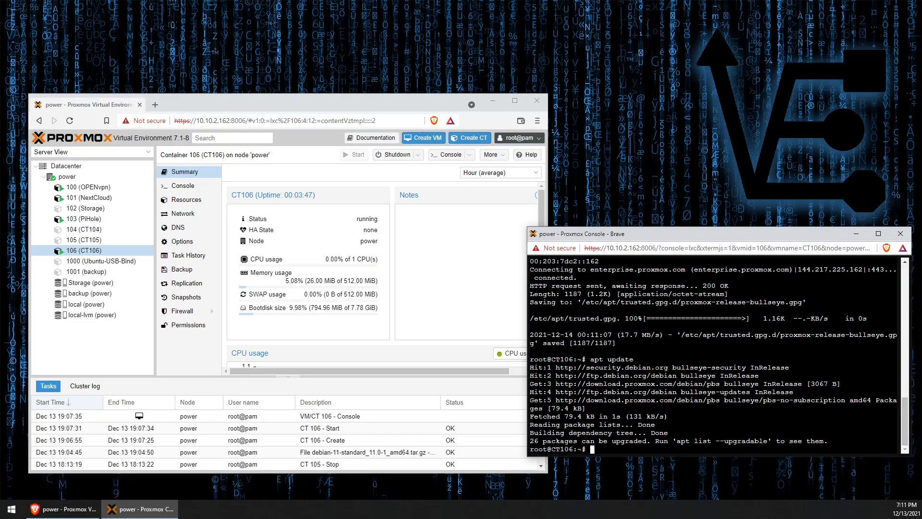
Install proxmox-backup-server with apt, then reboot the container
text(apt install)
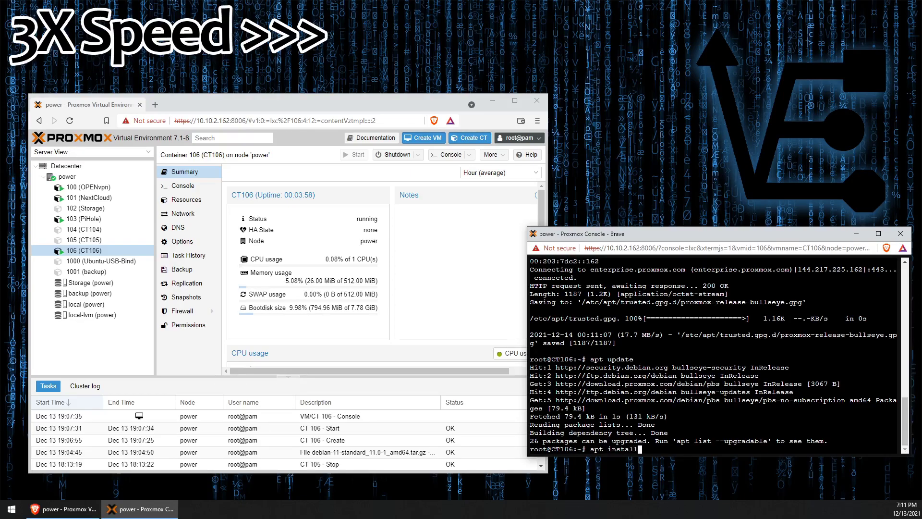
text(proxmox)
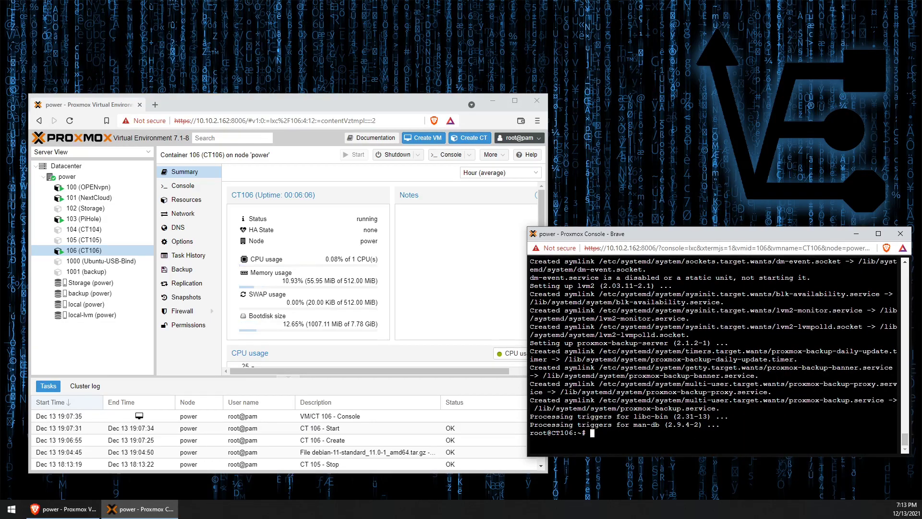
text(reboot)
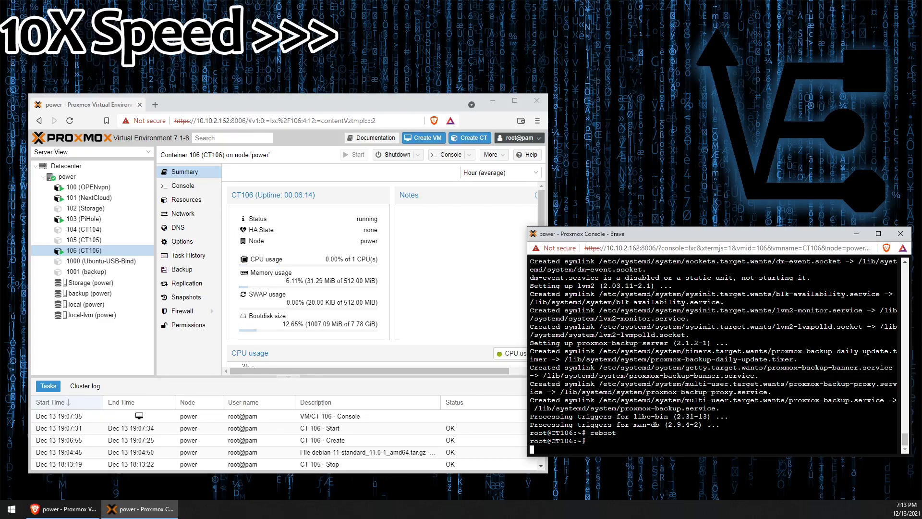
Check CT106's IP address under Network and start a new browser tab
click(183, 213)
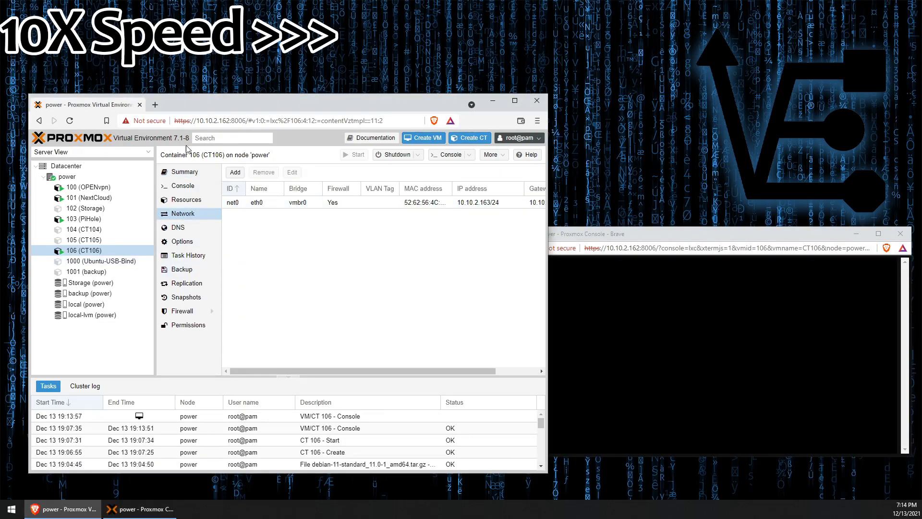
click(155, 104)
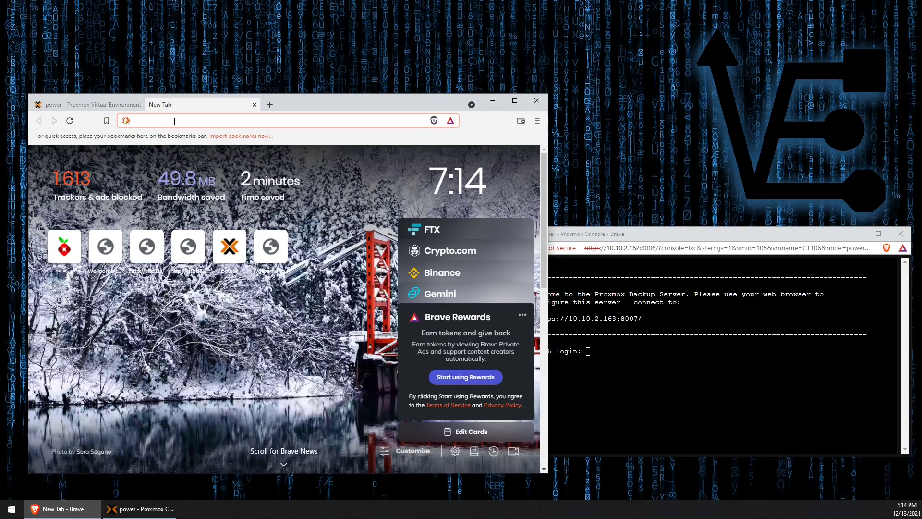
text(http://10.10.2.195)
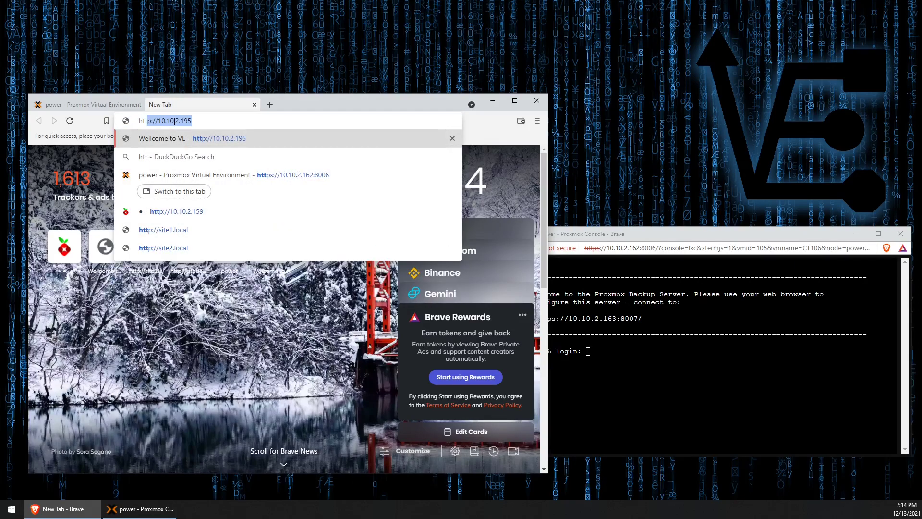
text(https://10.10.2.162:8006)
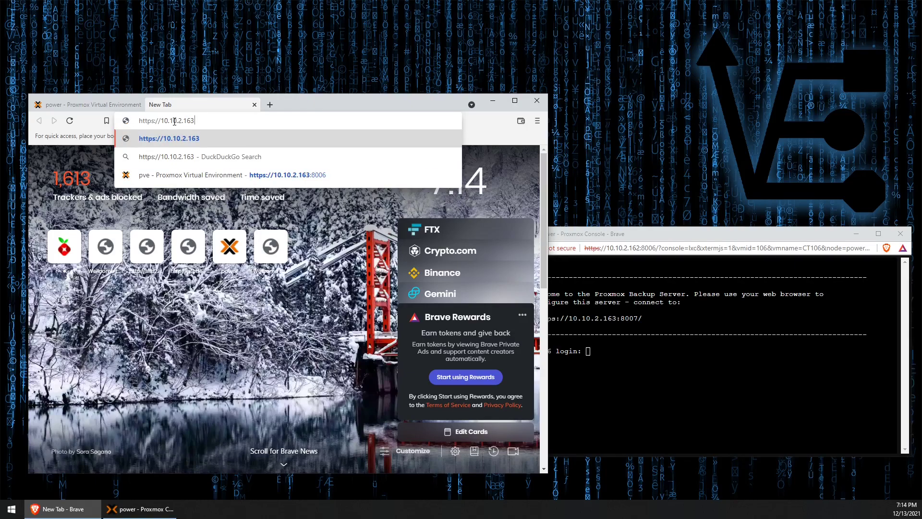
text(:8007)
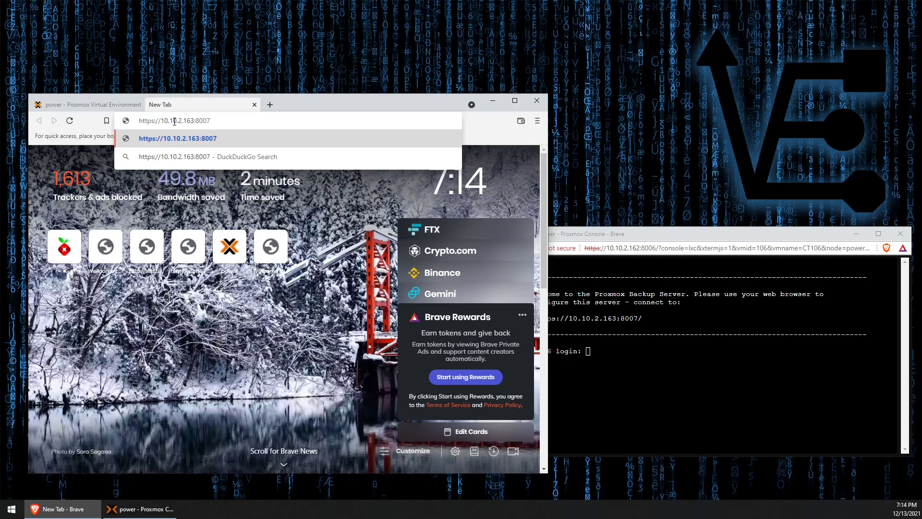
key(Enter)
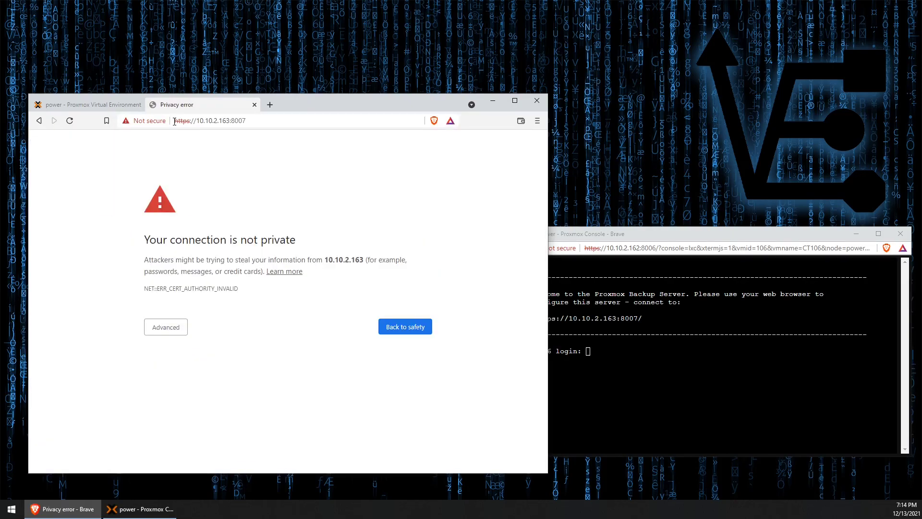
click(166, 326)
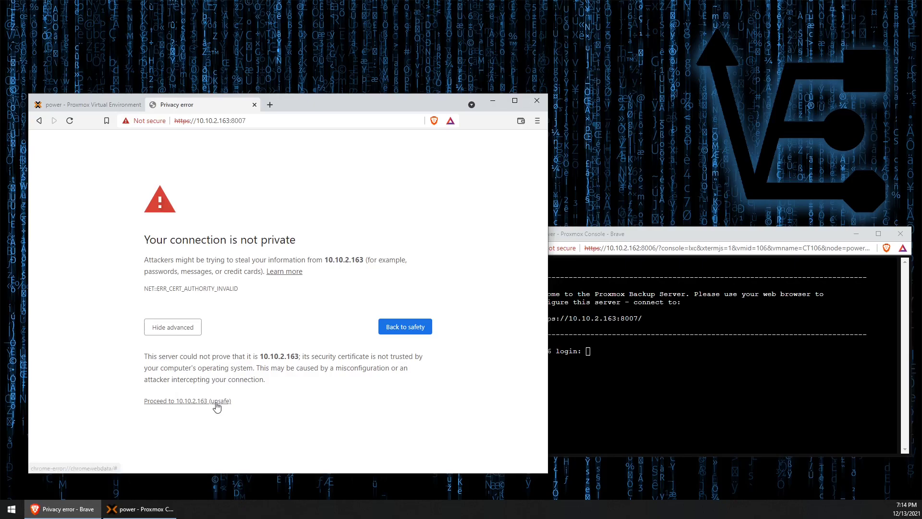
click(188, 400)
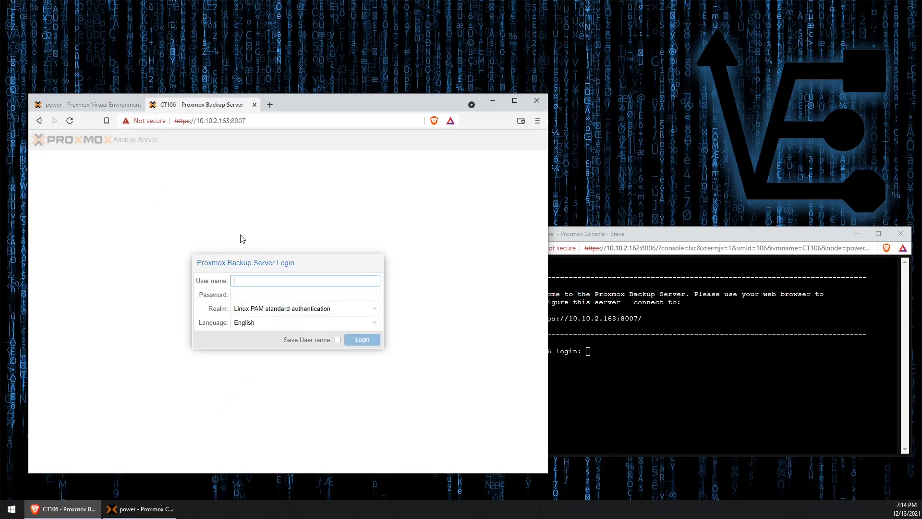
Log into Proxmox Backup Server as root with the password
text(root)
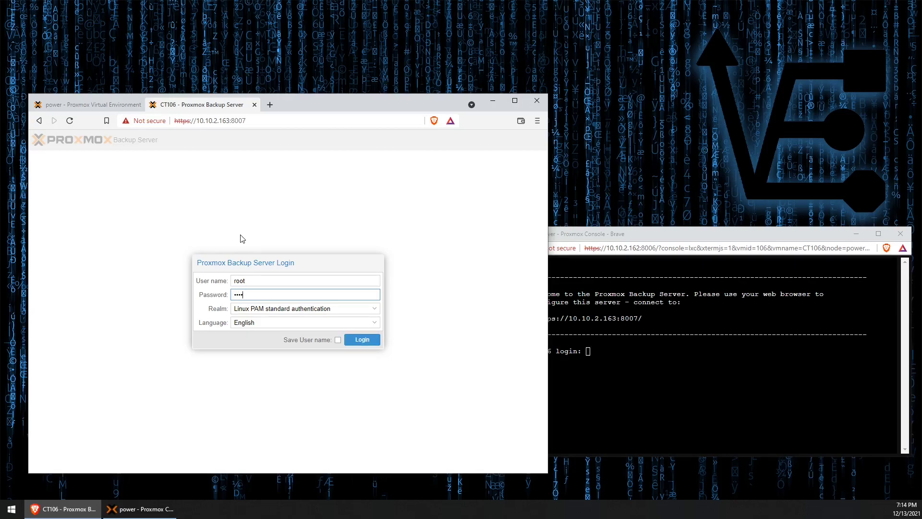
click(363, 340)
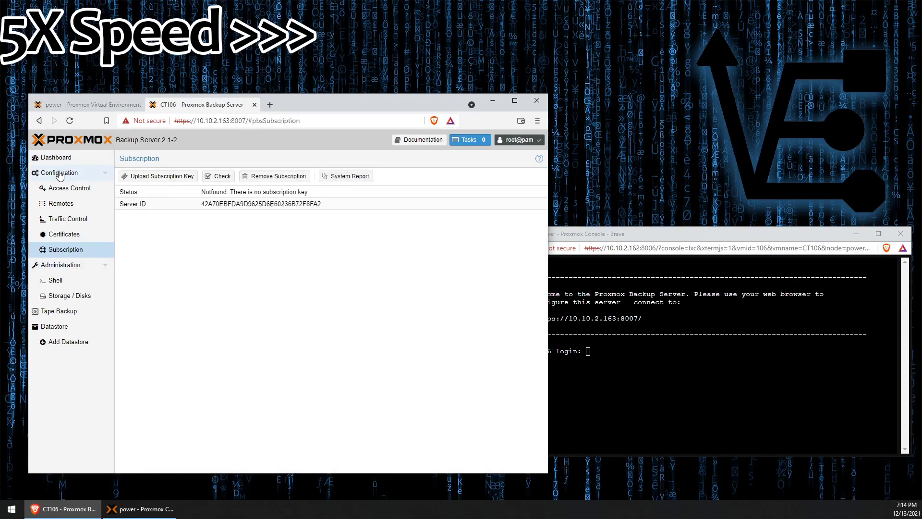
Navigate via Certificates and Administration to the Repositories list showing the enterprise warning
click(65, 233)
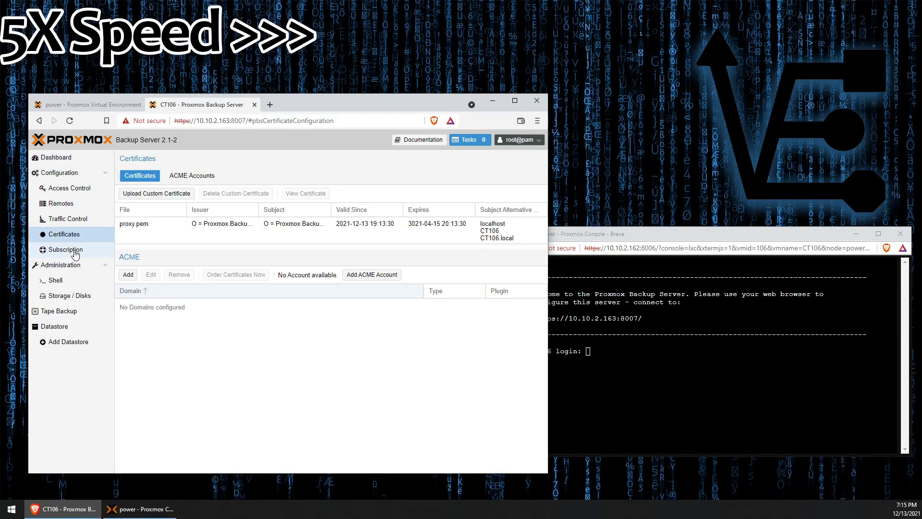
click(62, 265)
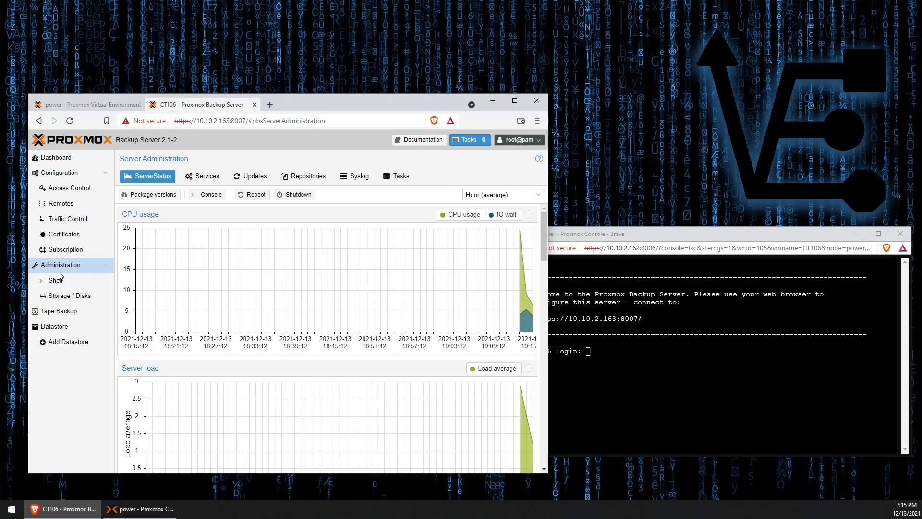
click(303, 175)
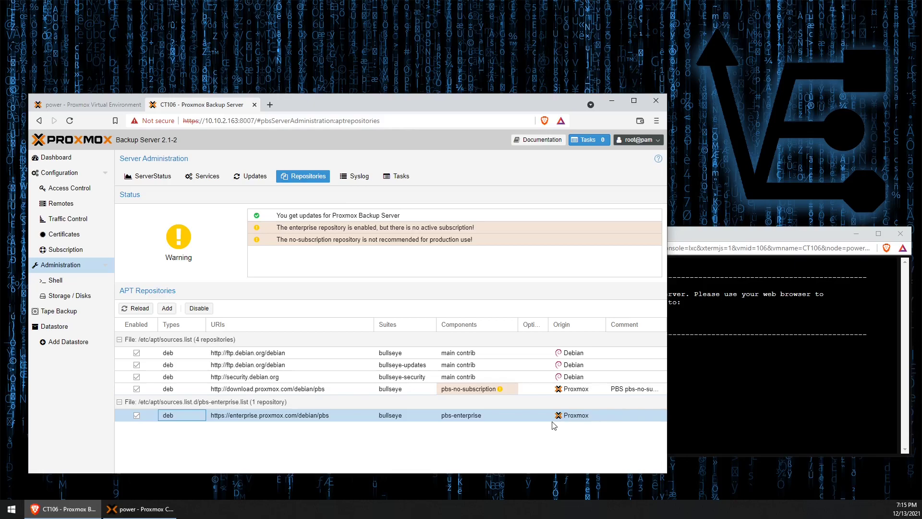
mouse_move(157, 429)
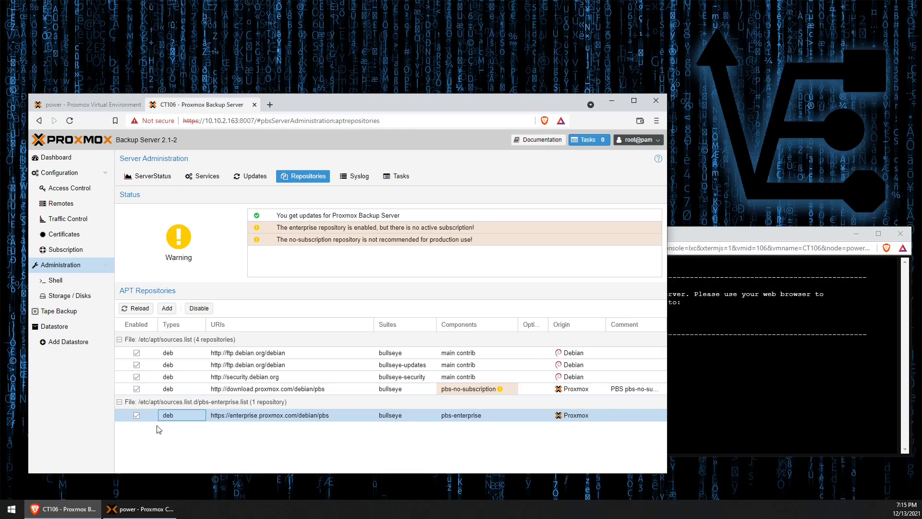
Dismiss the no-subscription notice on Updates and refresh the package database
click(253, 176)
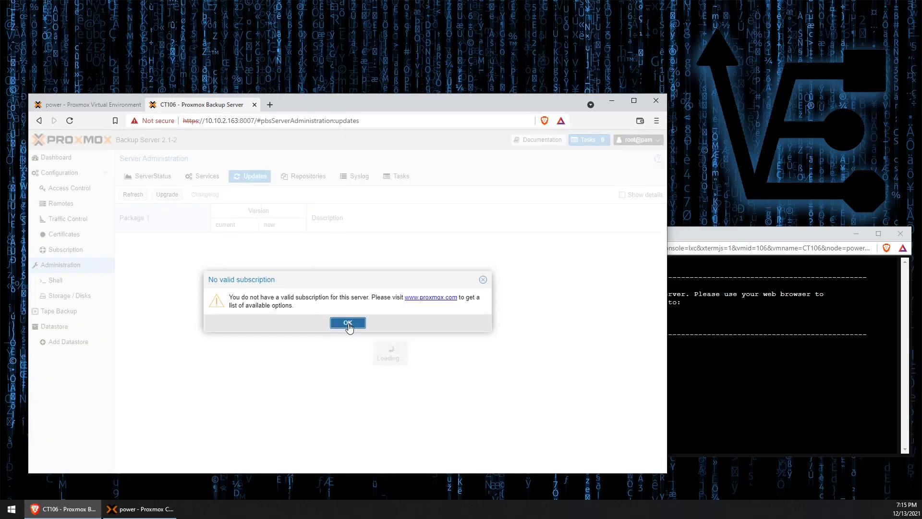
click(347, 323)
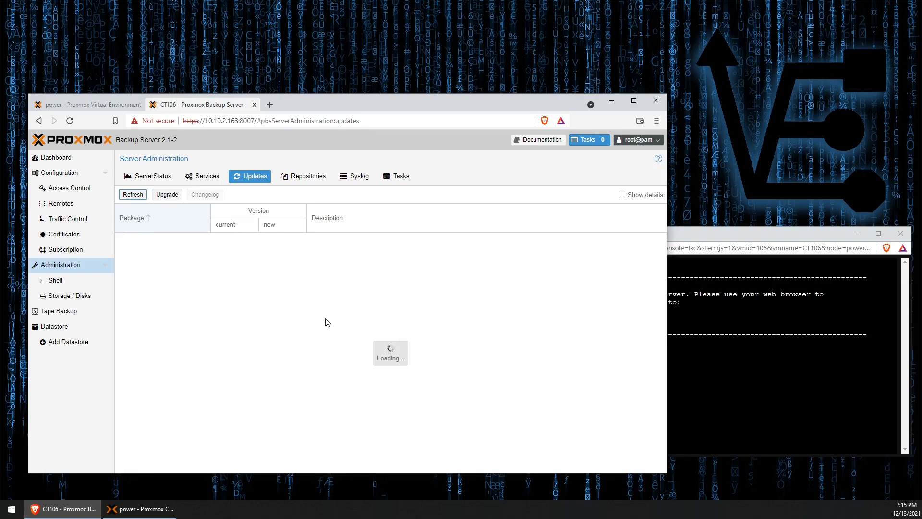
click(132, 194)
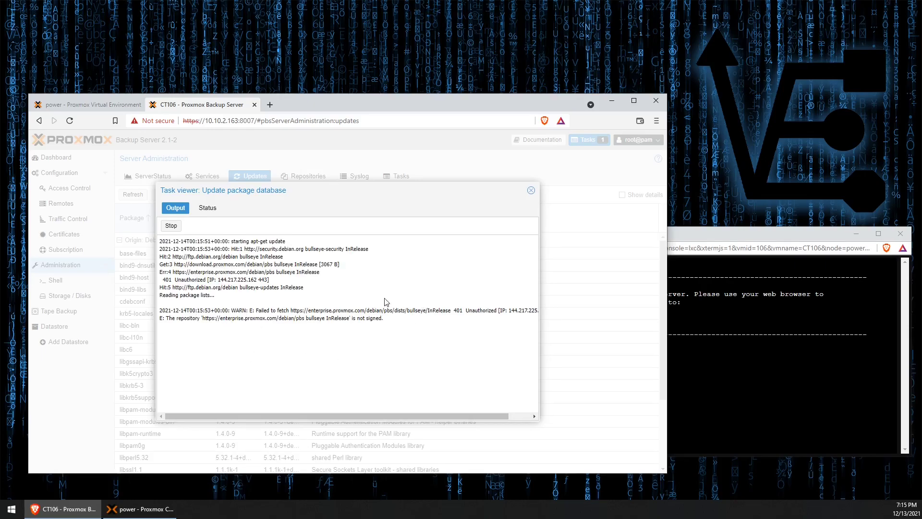
mouse_move(257, 300)
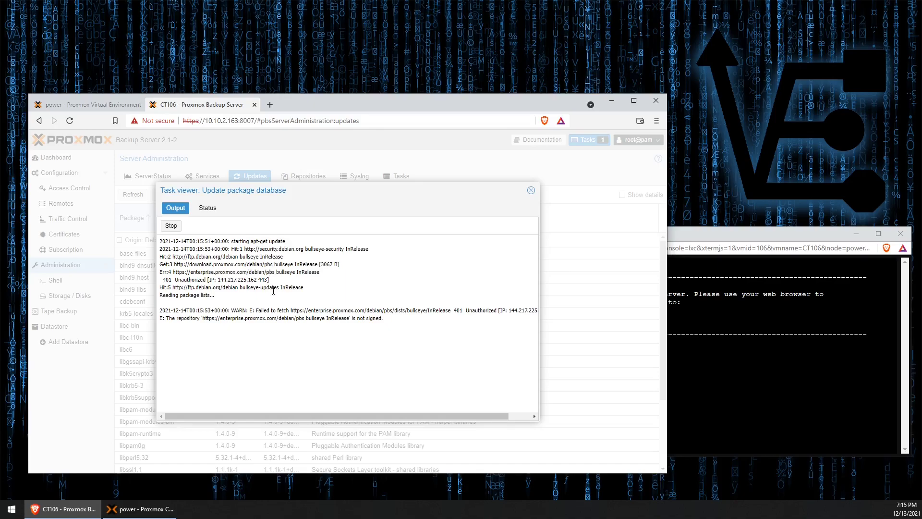
mouse_move(509, 328)
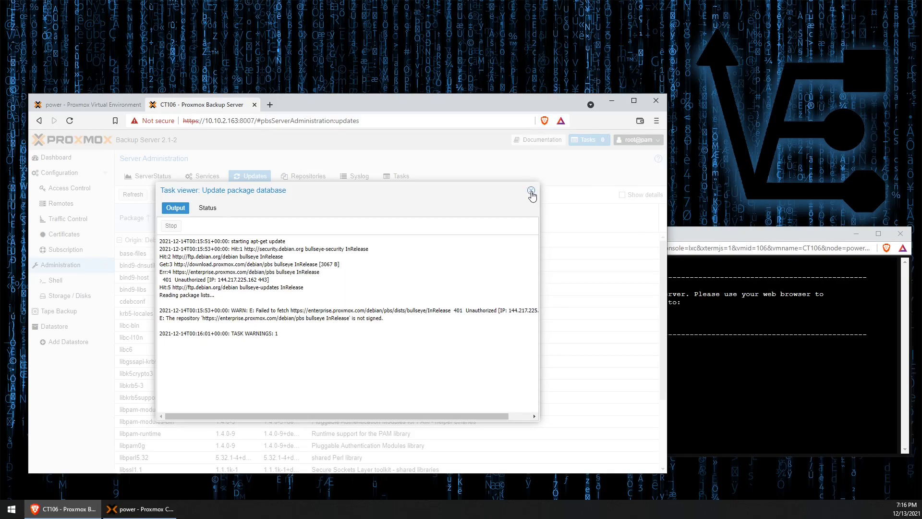
Disable the pbs-enterprise repository and return to the Updates list
click(532, 193)
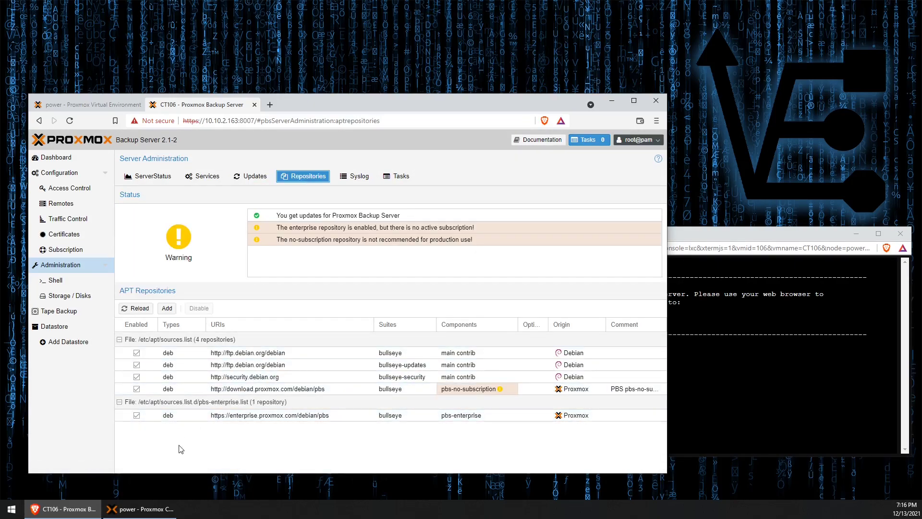
click(265, 415)
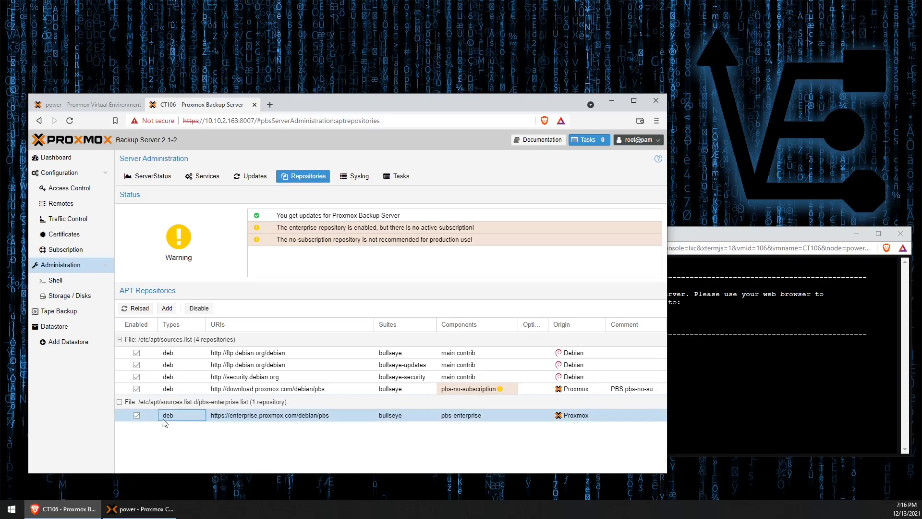
mouse_move(403, 428)
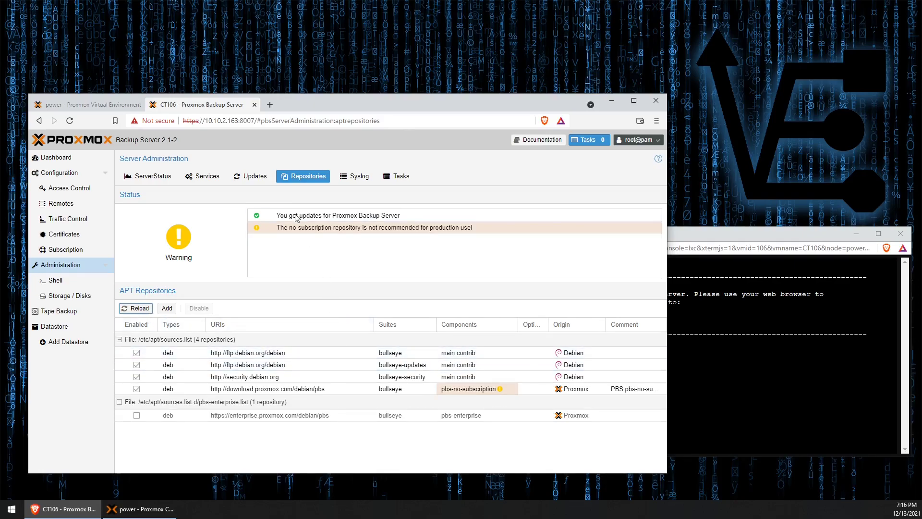
click(250, 176)
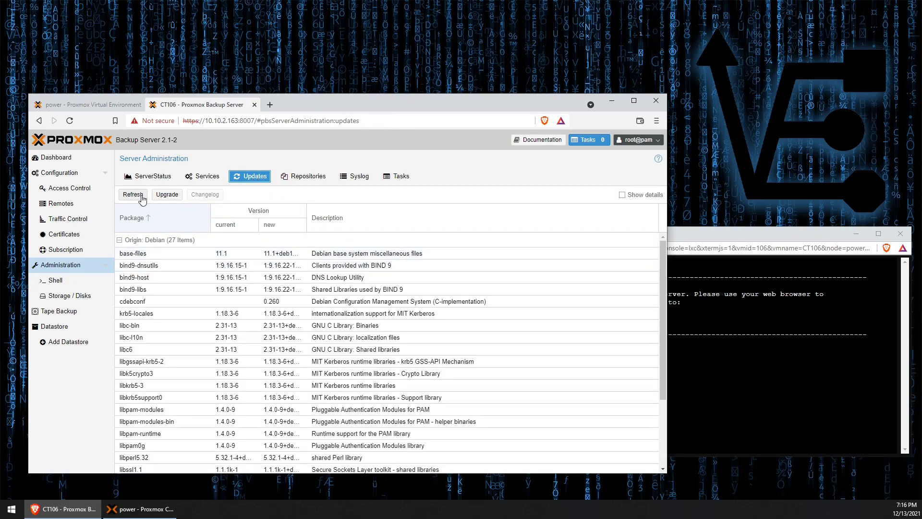
Refresh the package database again, completing with TASK OK, and close the task log
click(133, 194)
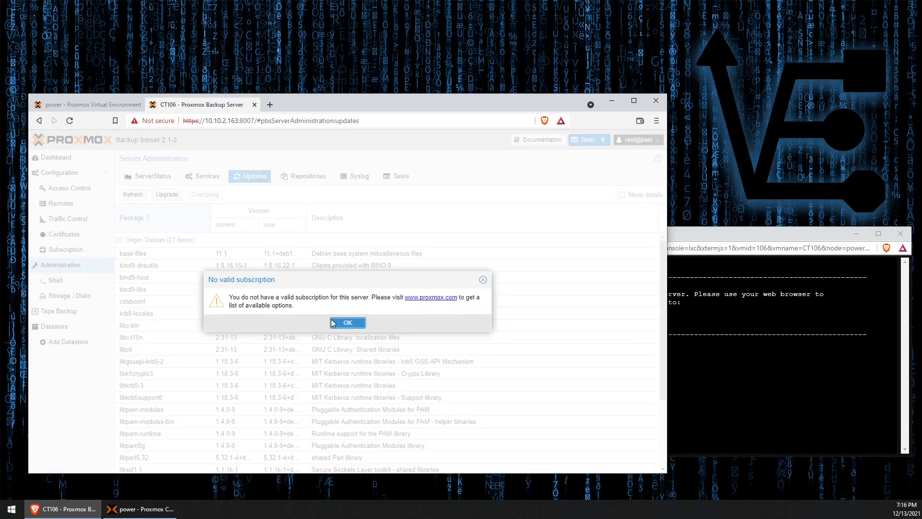
click(347, 323)
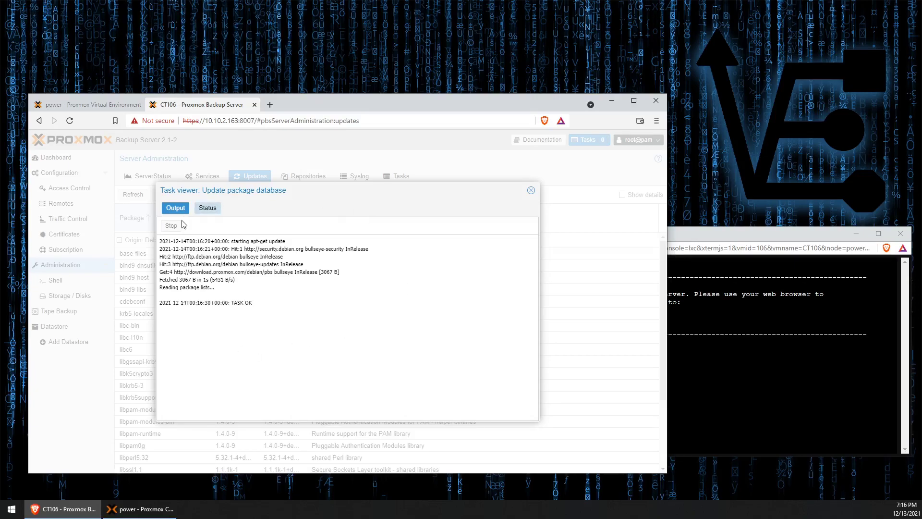
mouse_move(212, 281)
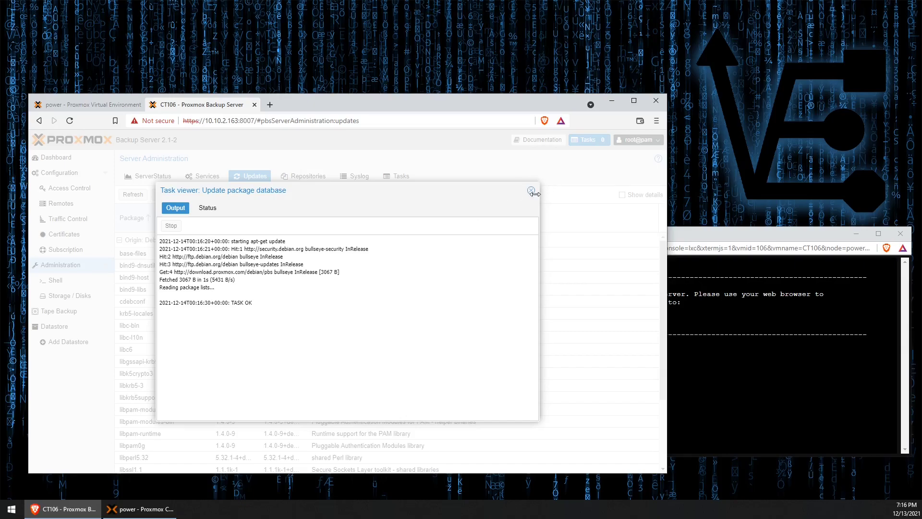
click(532, 190)
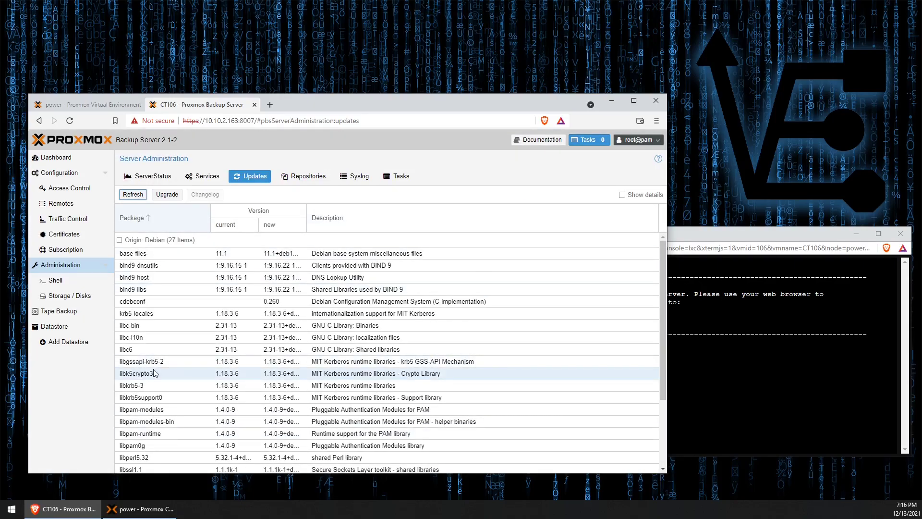